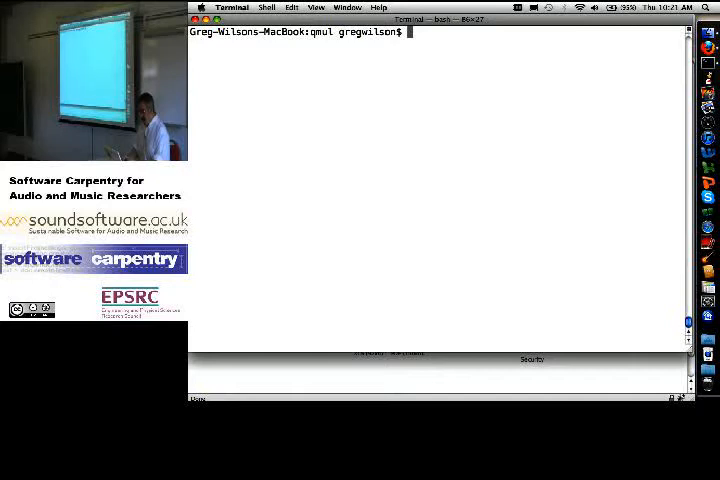
- List the four make-*.sql scripts: album, involved, person and track
type("ls make*.sql")
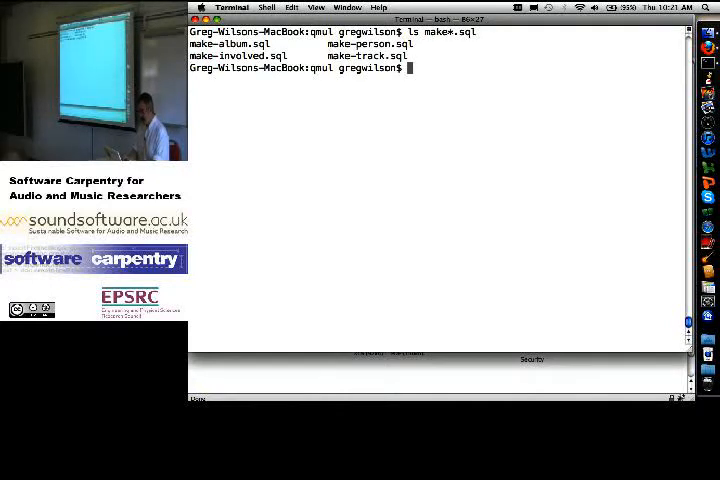
type("emacs make-")
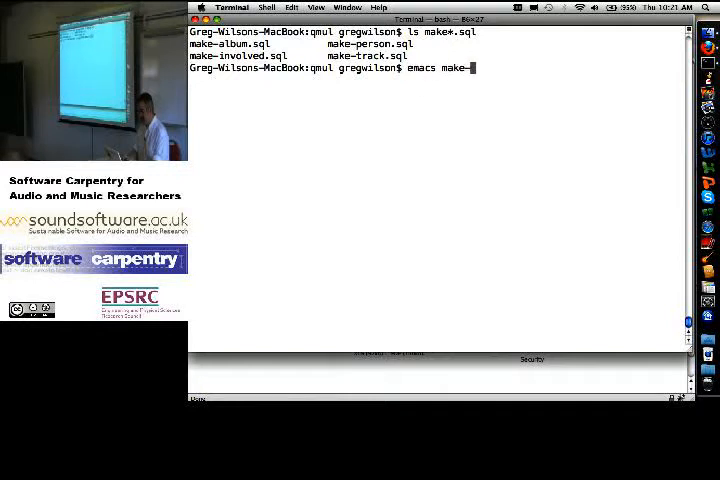
- Open make-person.sql in Emacs to view the Person table and its four INSERT rows
key("Return")
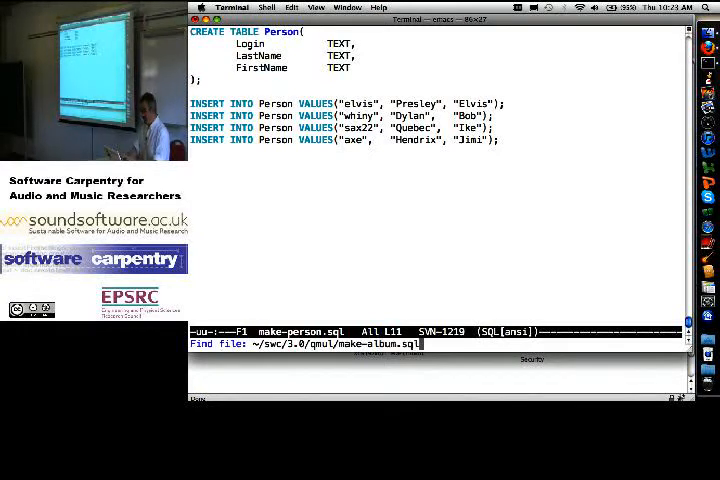
- View make-album.sql, with the Album table and its three album rows
key("Return")
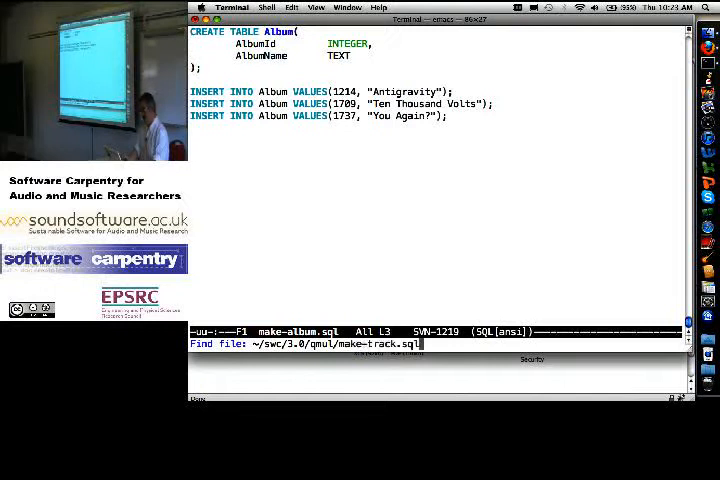
key("Return")
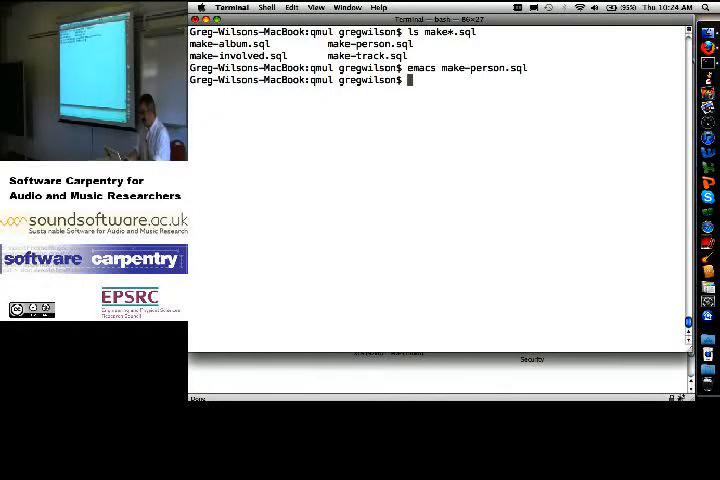
- Pipe make-album.sql and make-track.sql into sqlite3 to create music.db, then open it
type("cat make-album.sql m")
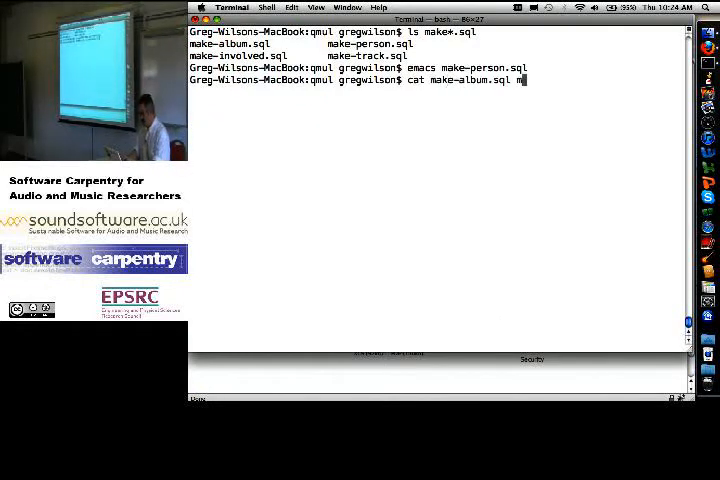
type("ake-track.sql")
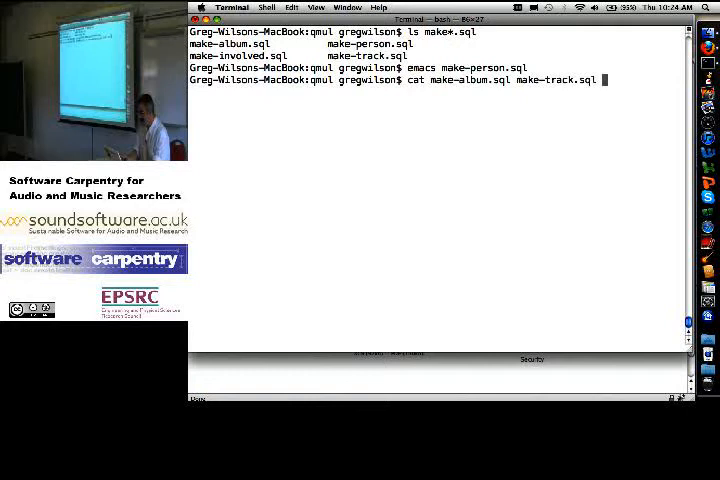
type("| sqlite3")
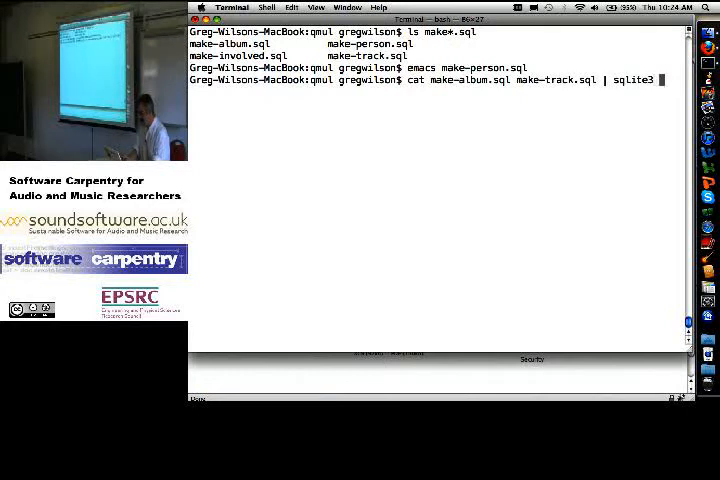
key("Return")
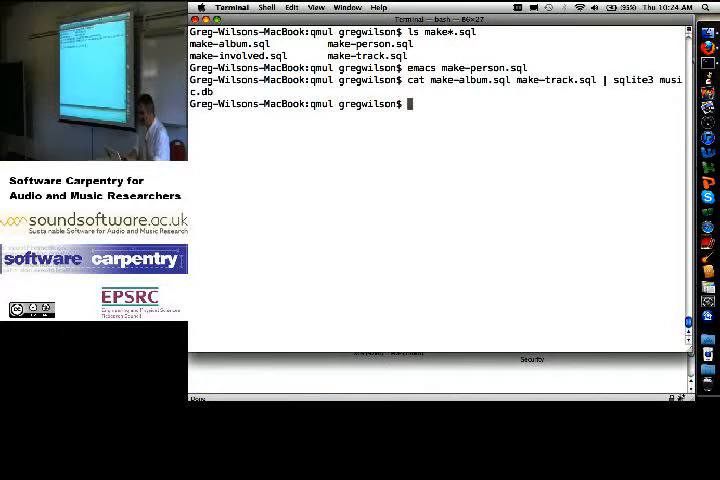
type("sql")
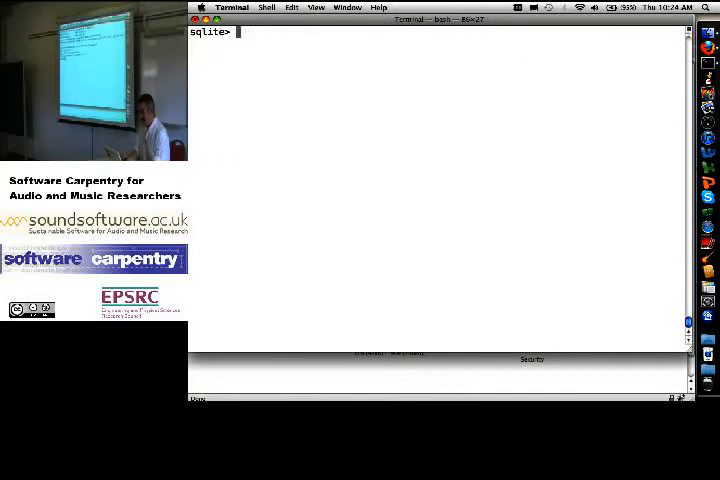
- Run .schema to display the Album and Track table definitions
type(".schema")
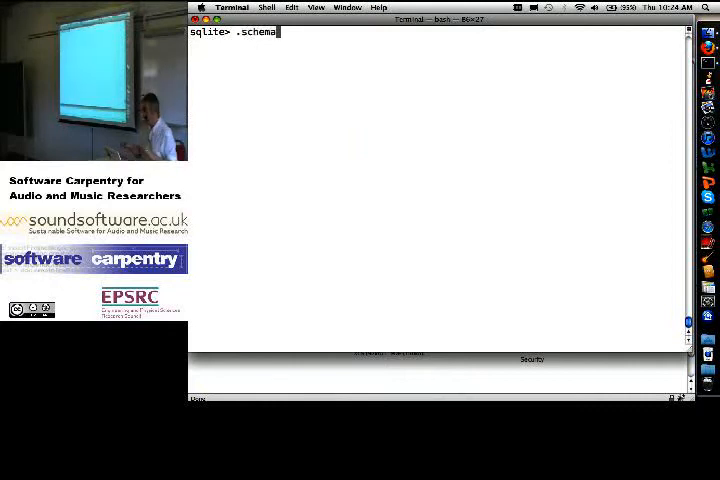
key("Return")
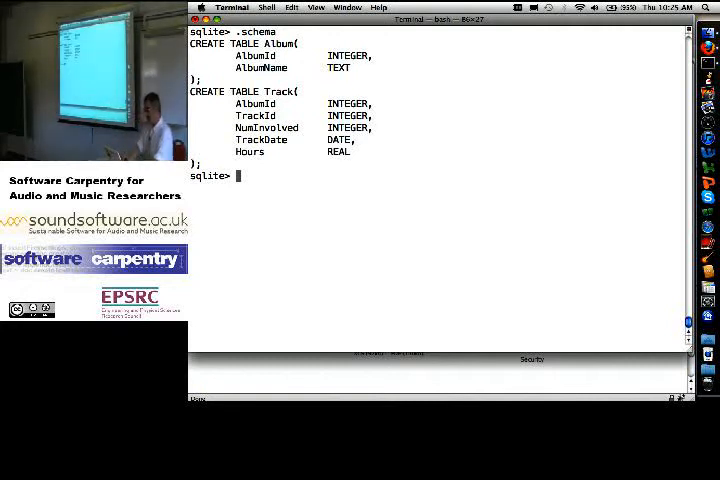
type("select")
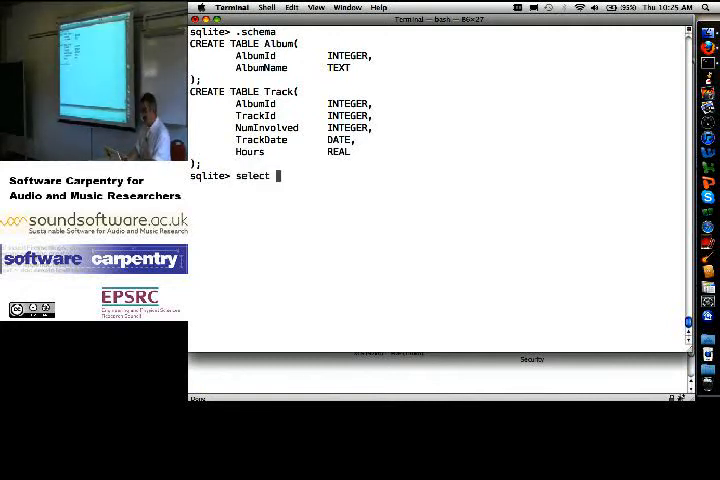
- List AlbumId and AlbumName for every album
type("AlbumId")
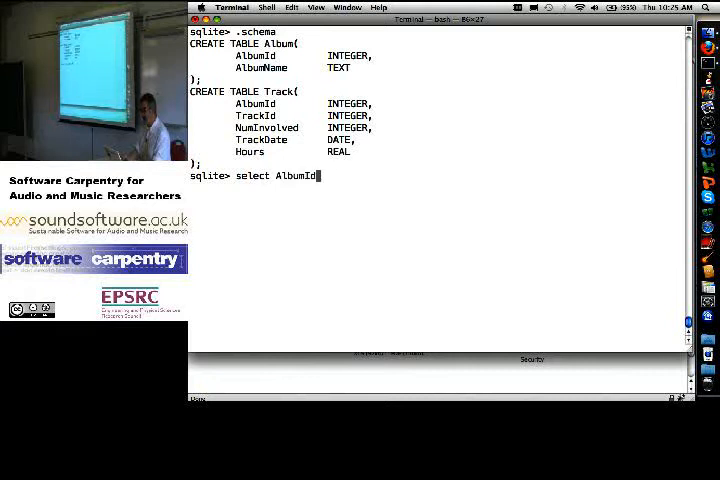
type(", AlbumName from")
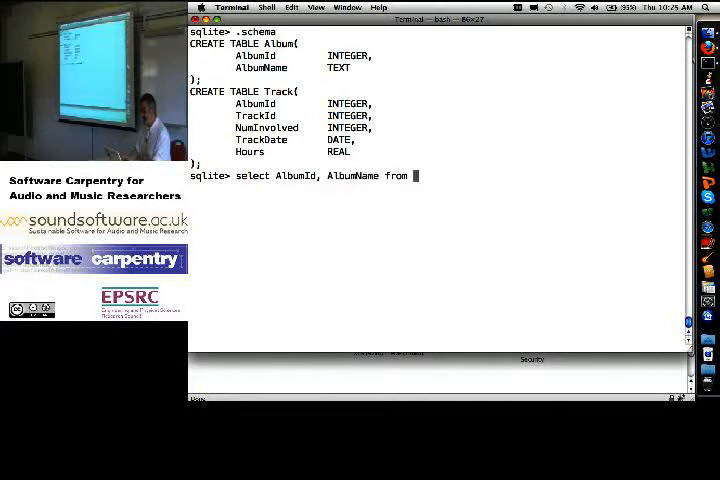
key("Return")
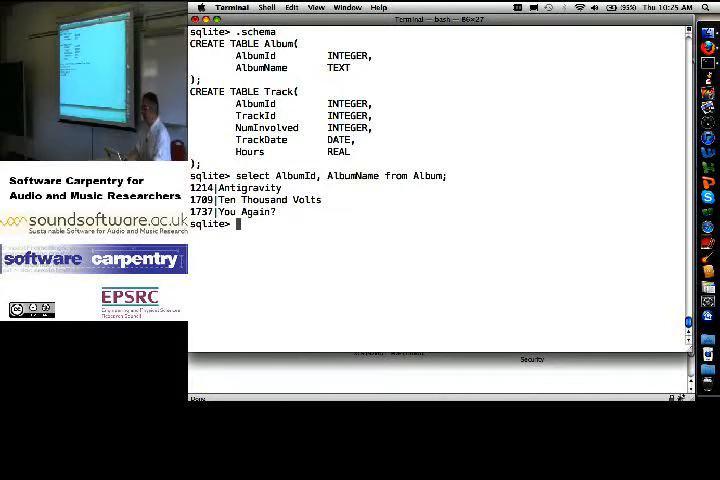
- Run select * from Track; to list every track with album, date and hours
type("select * from Album;")
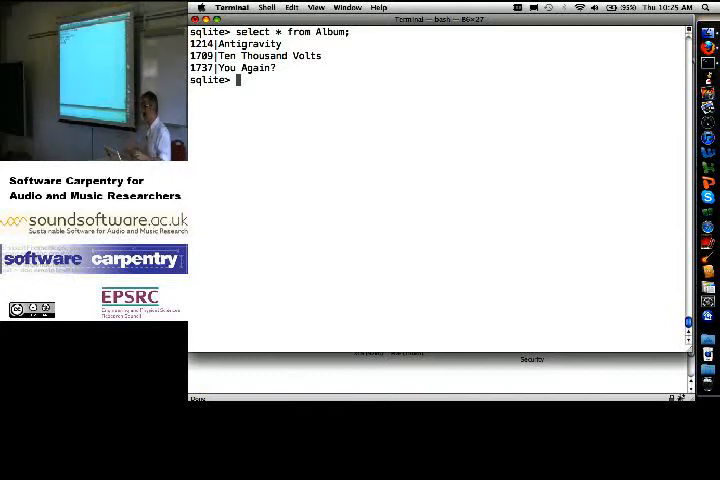
type(".schema")
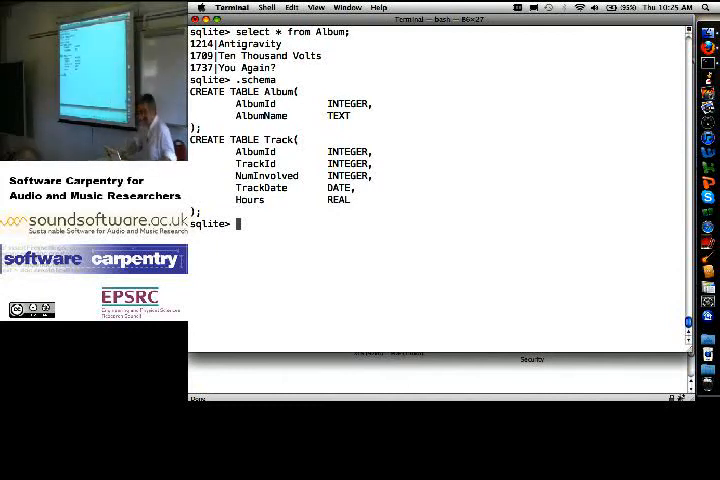
type("select *")
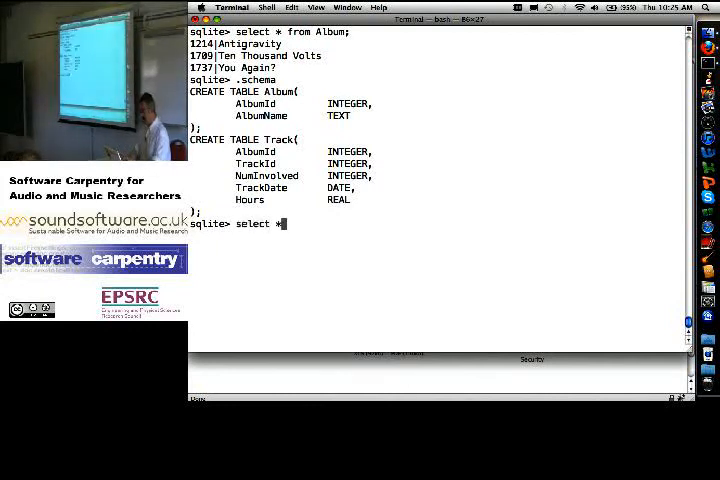
type("from Track;")
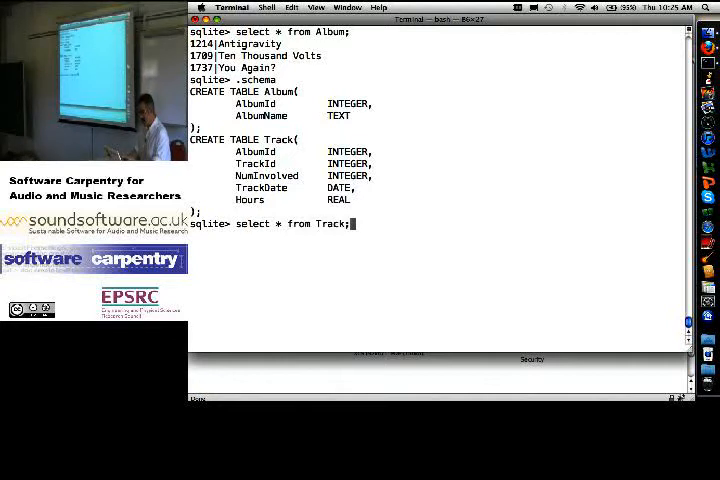
key("Return")
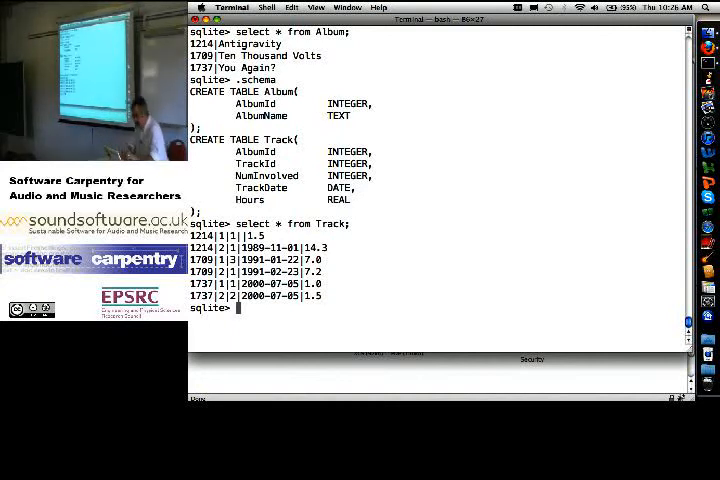
- Filter Track with where Hours > 5, returning three tracks
type("select * from Track")
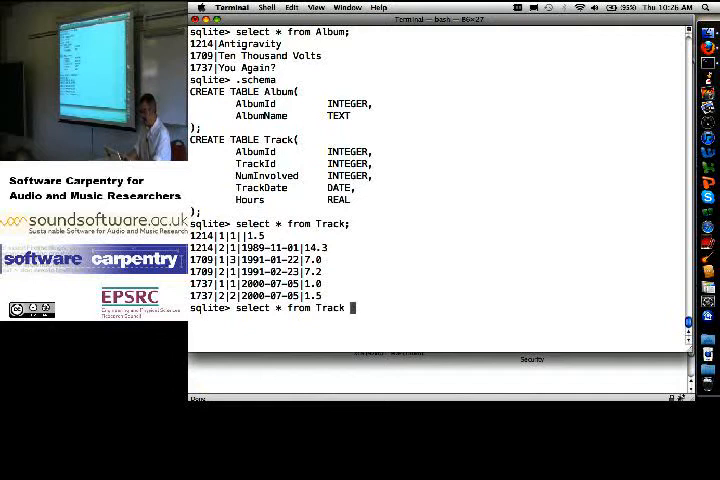
type("where Hours")
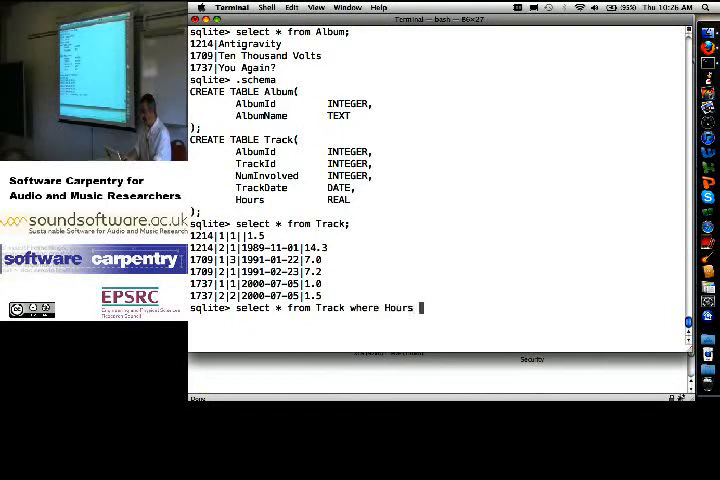
type("> 5;")
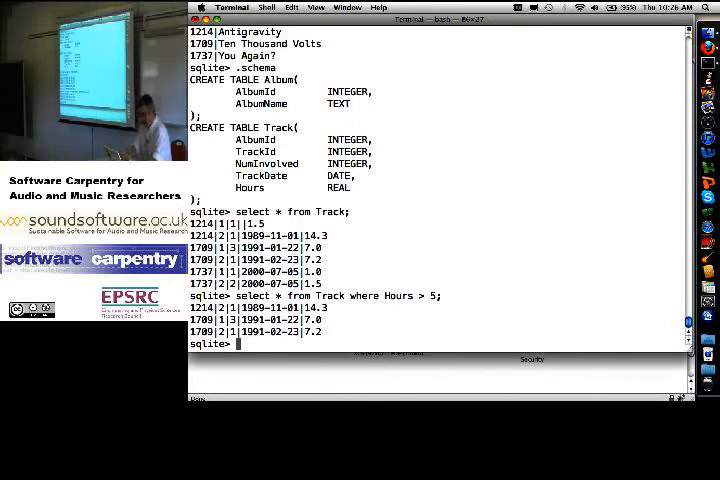
type("select * from Track")
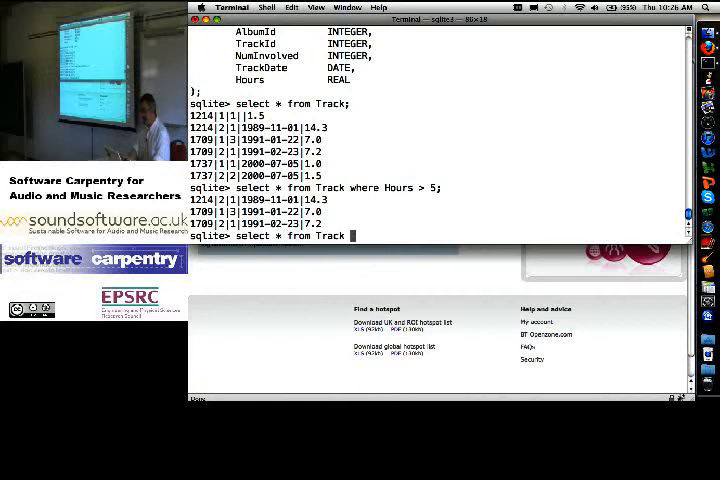
- Query Track where (Hours > 5) and (TrackDate < '1990'), which returns no rows
type("where (Hours > 5) and")
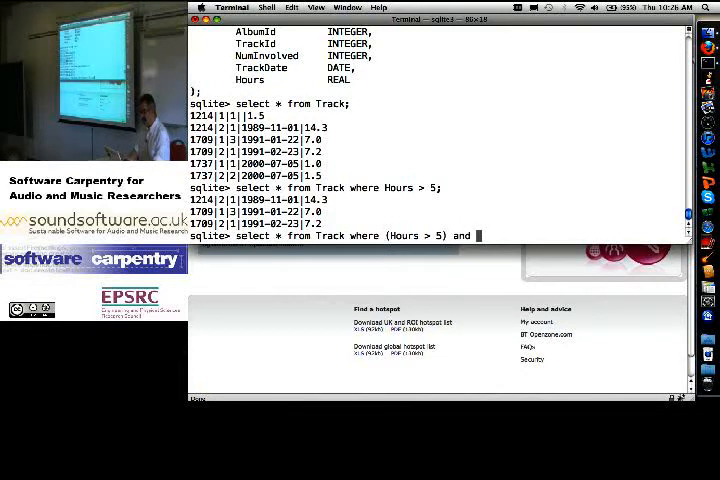
type("(TrackDate < '")
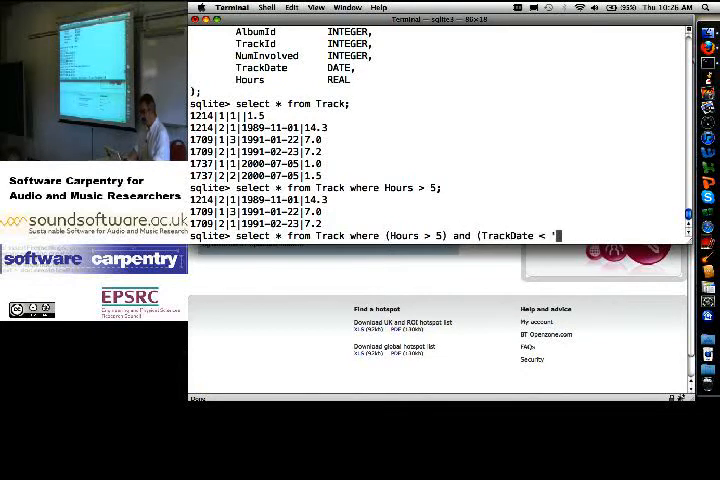
type("'1990")
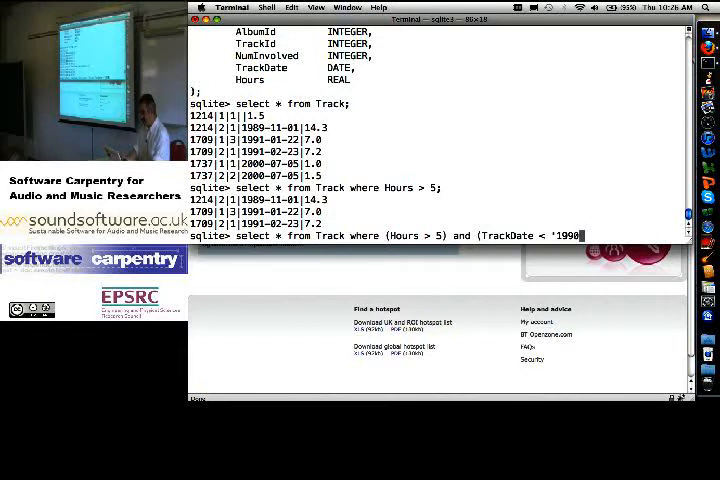
type(");")
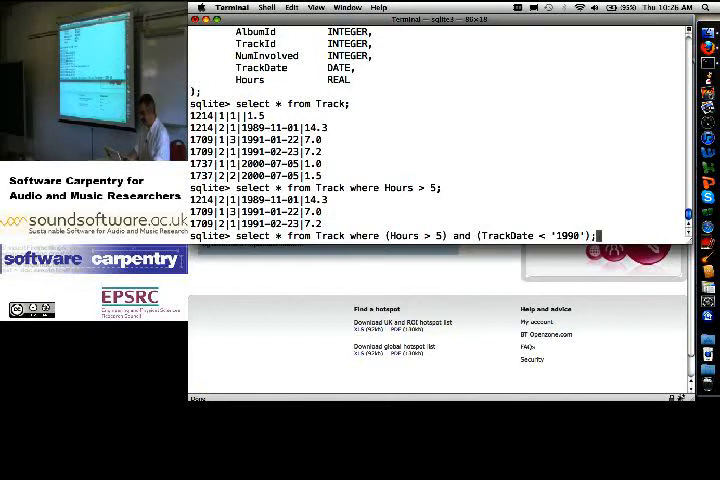
key("Return")
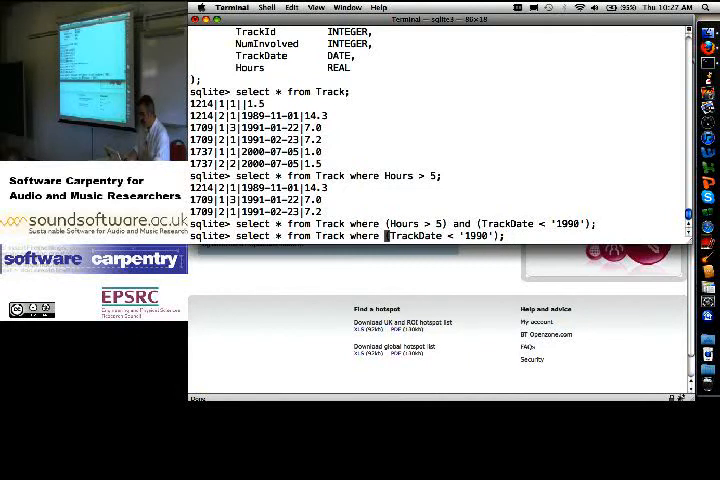
- Filter TrackDate < '1990' (no rows), then < '1990-00-00' (the 1989-11-01 track)
key("Return")
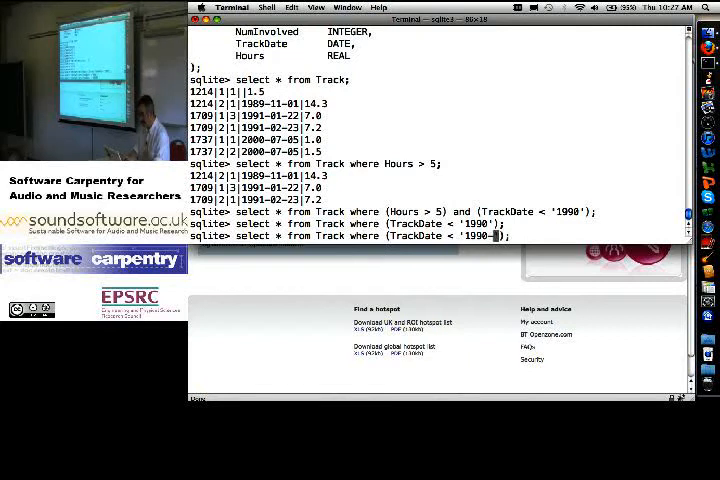
type("00-00")
key("Return")
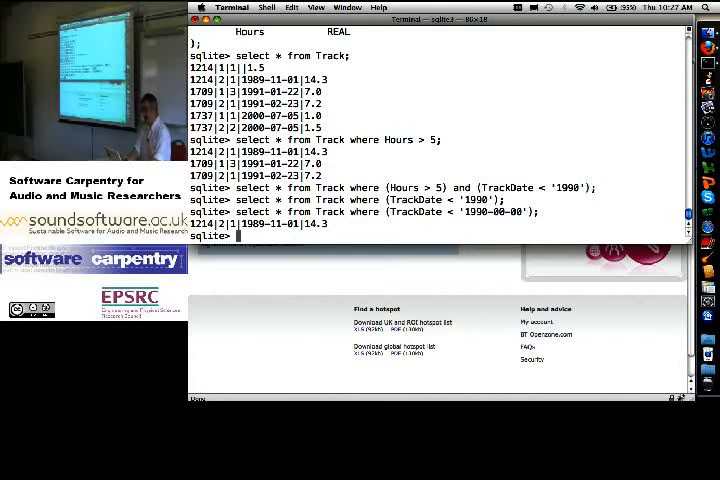
- Run Hours > 5 and TrackDate < '1990-00-00', returning the 1989-11-01 track
type("select * from Track where (Hours")
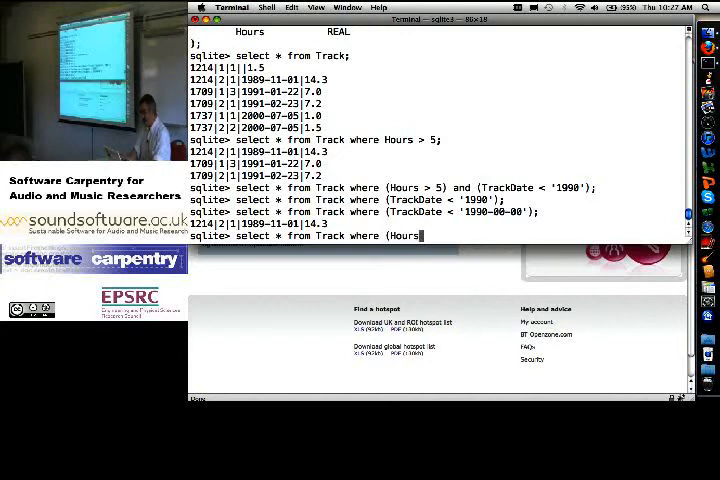
type("> 5) and (TrackDate < '1990-00-0")
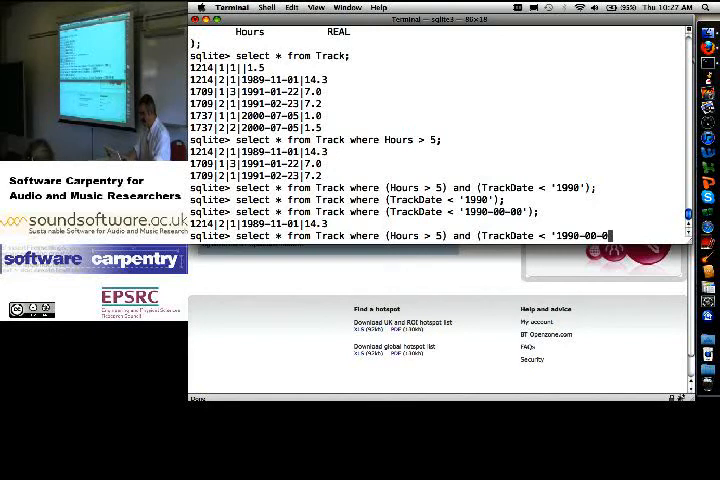
key("Return")
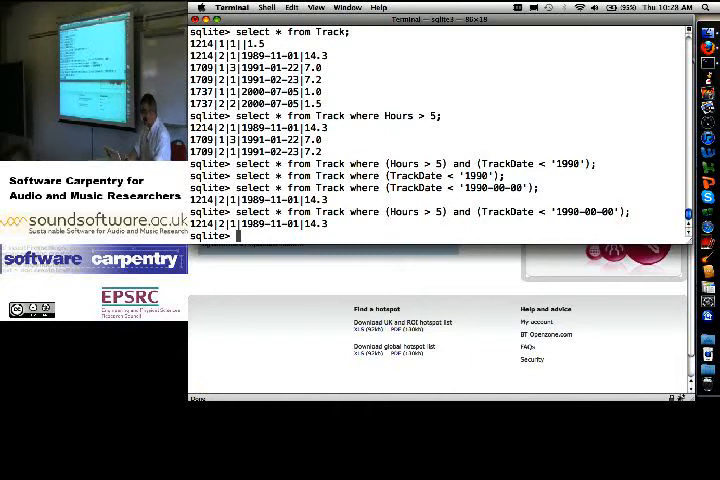
type("select * from Track where (Hours > 5) and (TrackDate < '1990-00-00');")
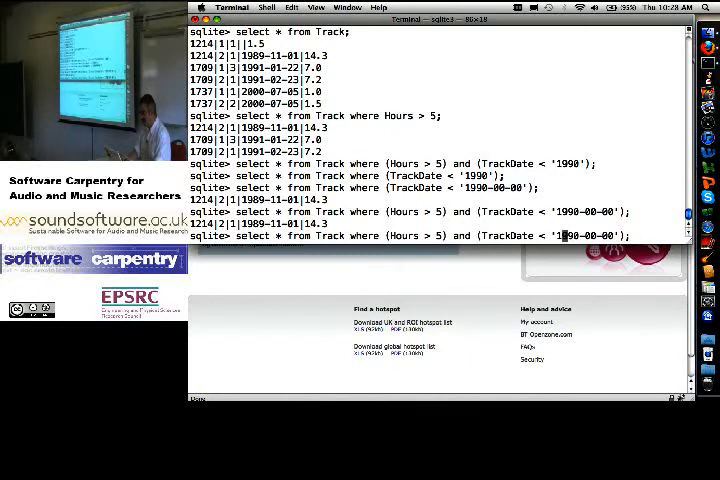